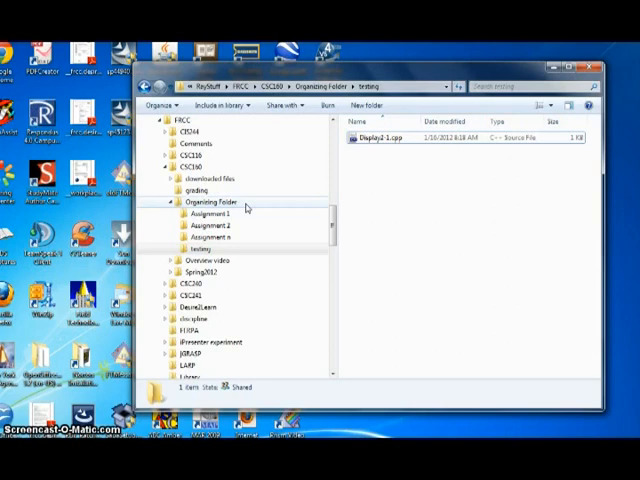
pyautogui.moveTo(232, 238)
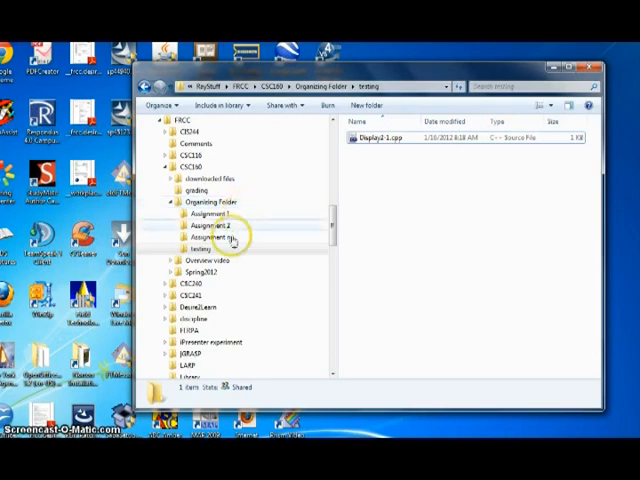
# Open the candy-bar source file Display1-1.cpp in the Dev-C++ code editor.
pyautogui.click(196, 248)
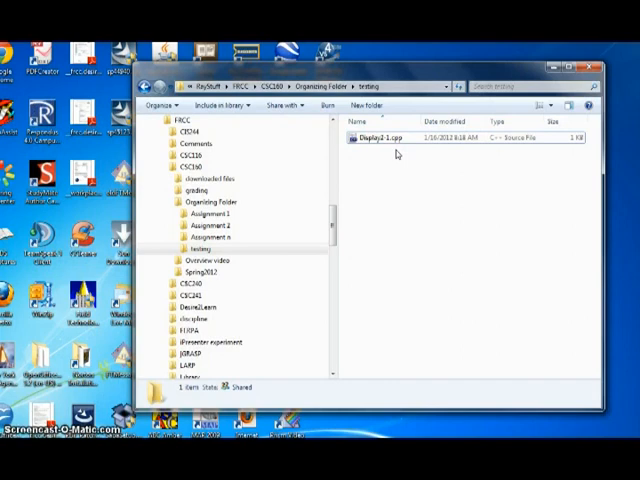
pyautogui.rightClick(380, 138)
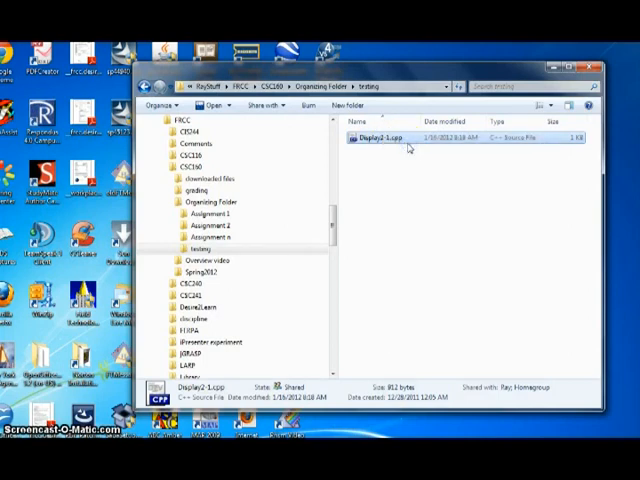
pyautogui.doubleClick(384, 138)
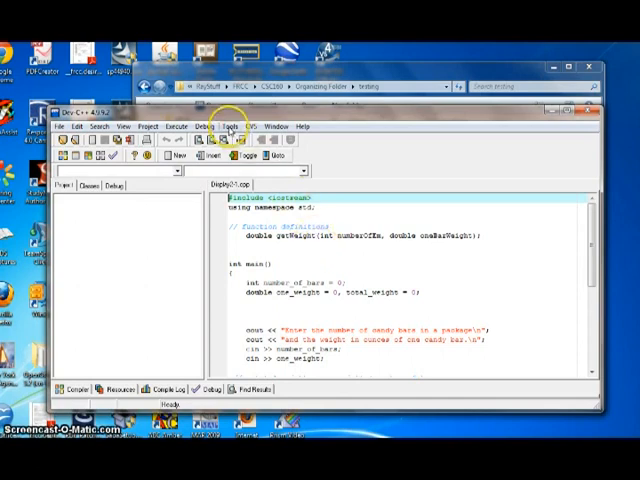
# Bring up the Editor Options from the Tools settings.
pyautogui.click(234, 126)
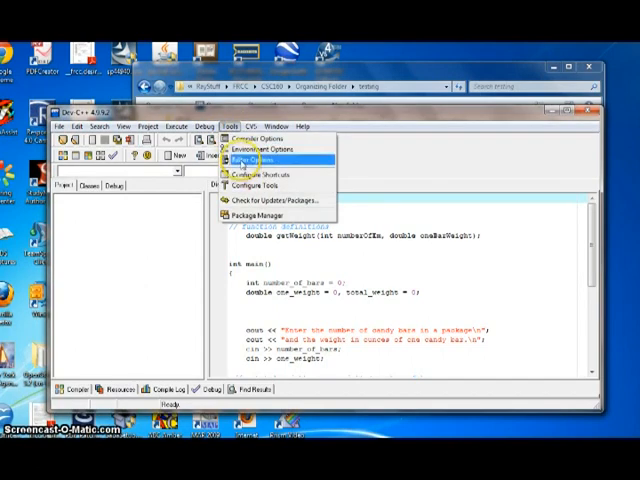
pyautogui.click(256, 162)
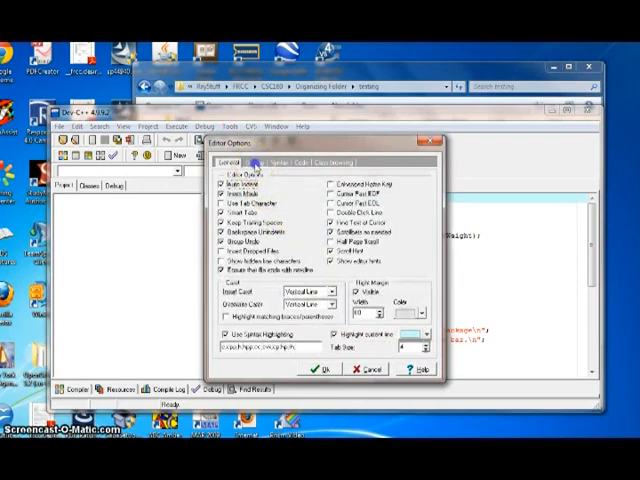
pyautogui.click(262, 162)
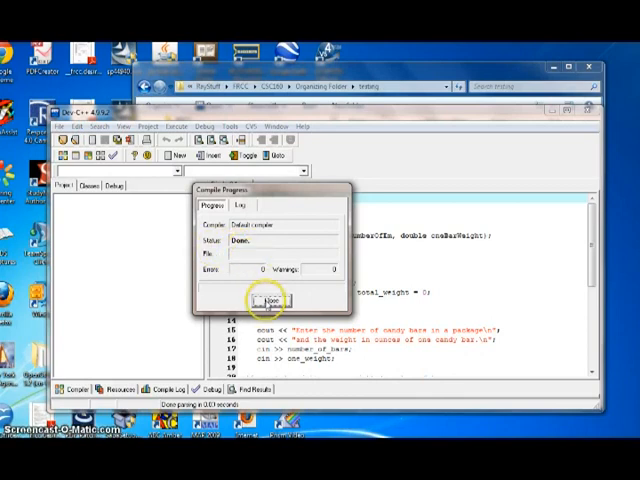
# Dismiss the error-free compile report and bring up the Execute run commands.
pyautogui.click(272, 300)
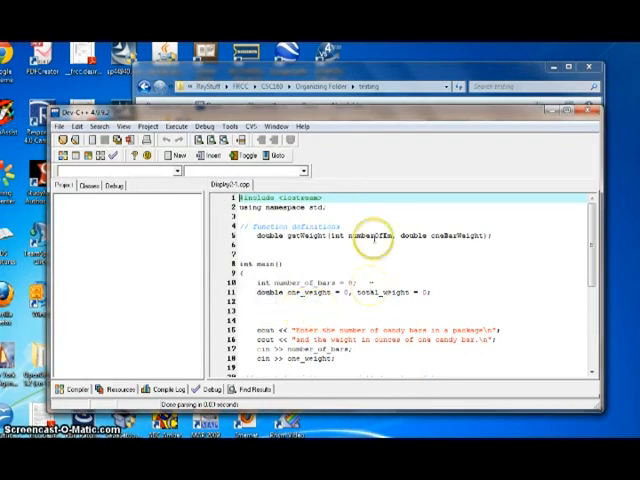
pyautogui.click(176, 126)
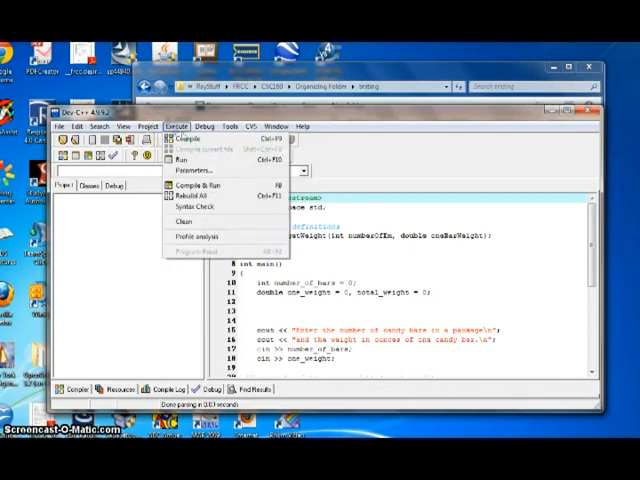
pyautogui.moveTo(196, 160)
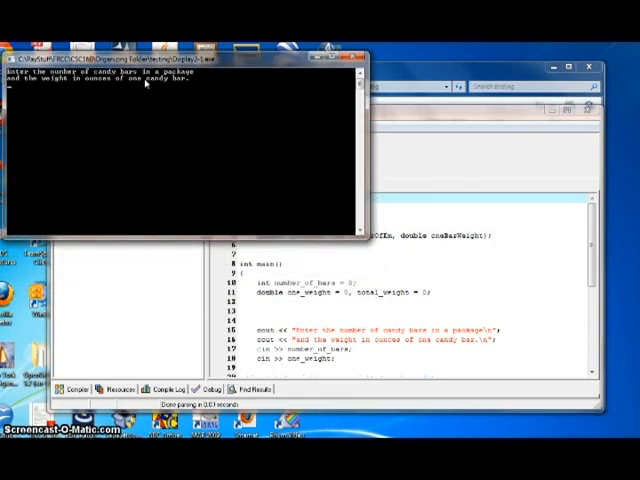
pyautogui.moveTo(144, 96)
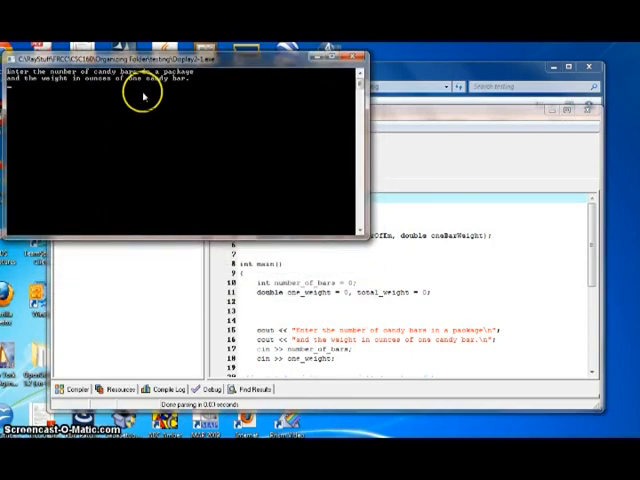
pyautogui.moveTo(60, 90)
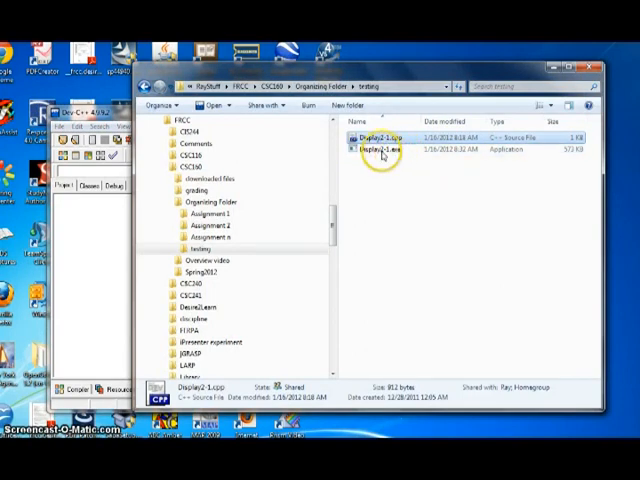
# Launch Display1-1.exe from the testing folder and enter 4 bars of 2 ounces.
pyautogui.rightClick(380, 148)
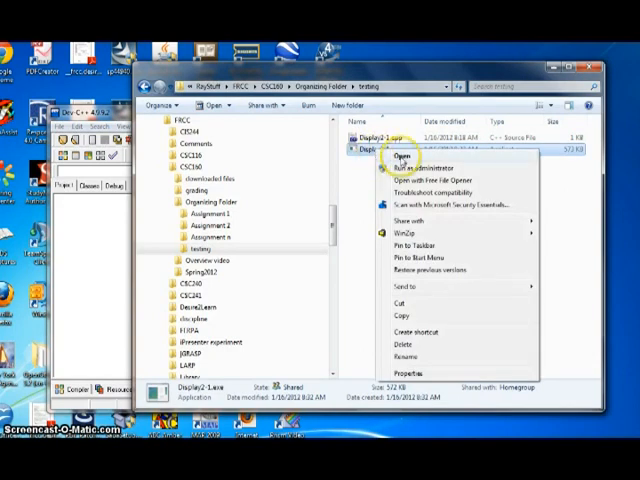
pyautogui.click(400, 156)
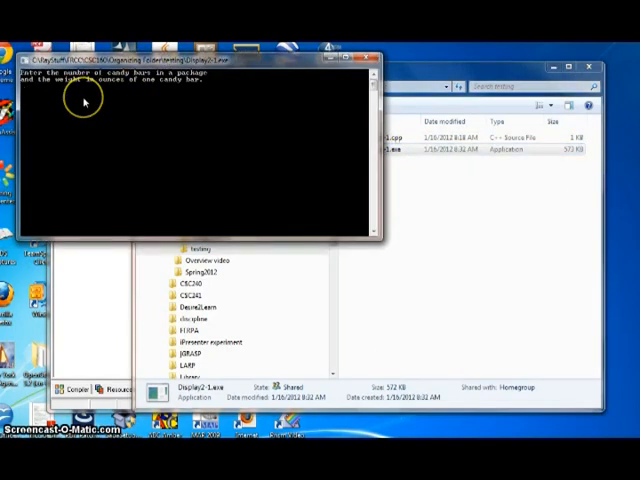
pyautogui.write('4 2')
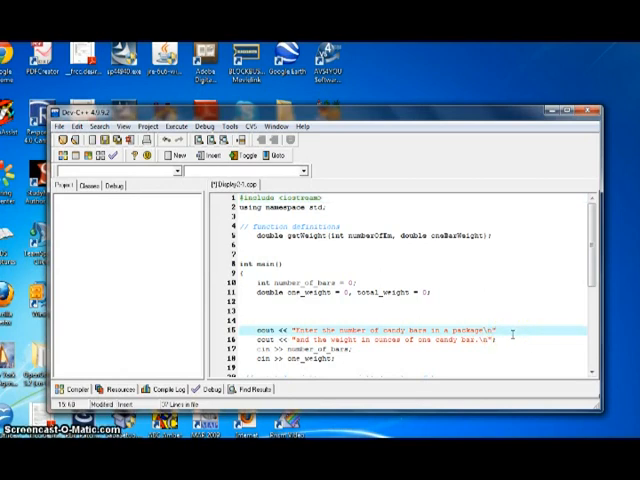
pyautogui.moveTo(180, 216)
pyautogui.write(';')
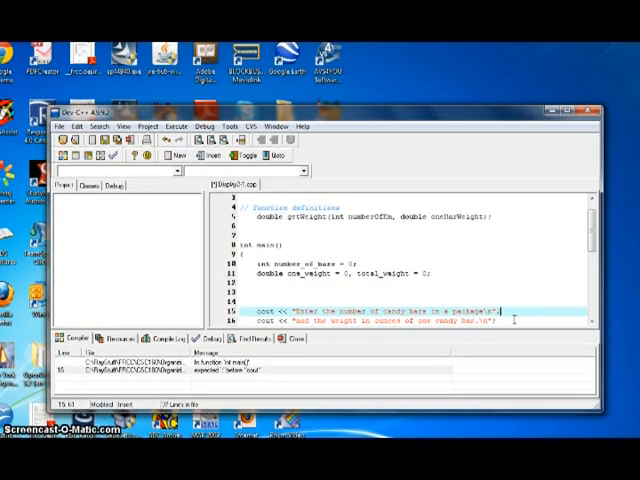
# Recompile the candy-bar program and dismiss the finished compile report.
pyautogui.click(178, 126)
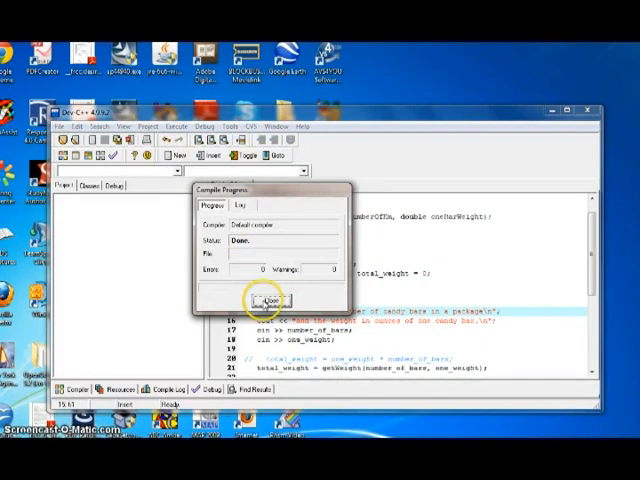
pyautogui.click(272, 300)
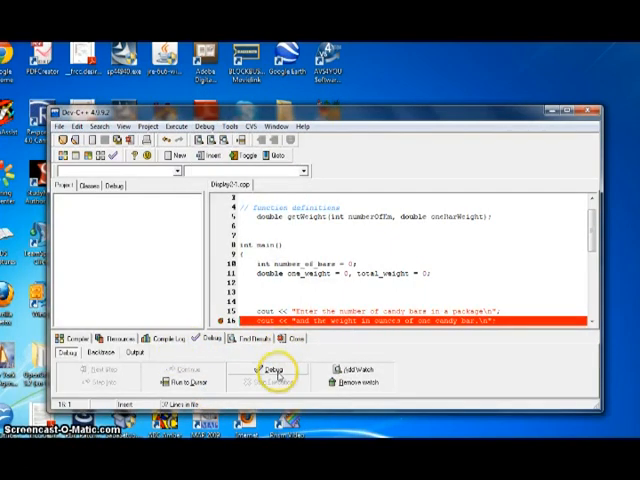
# Start the debugger so it pauses at the breakpoint, then execute that line to print the prompt.
pyautogui.click(264, 356)
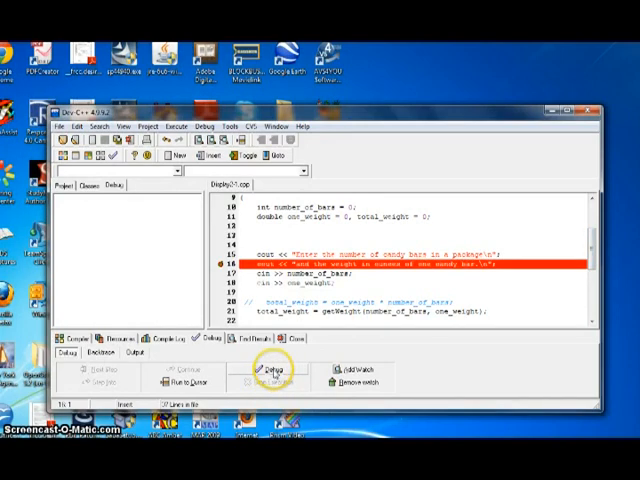
pyautogui.click(276, 372)
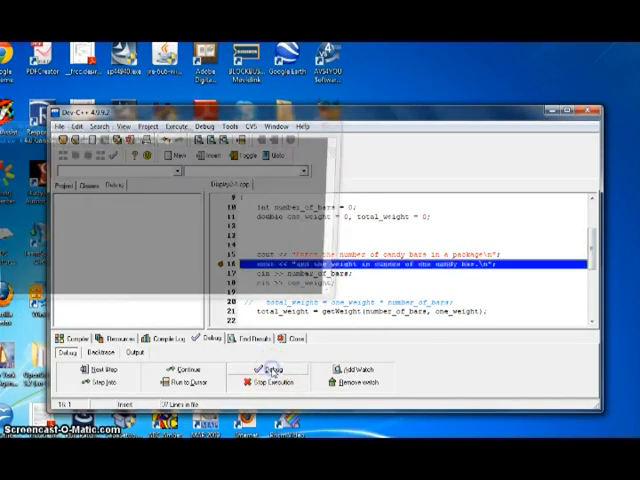
pyautogui.click(272, 372)
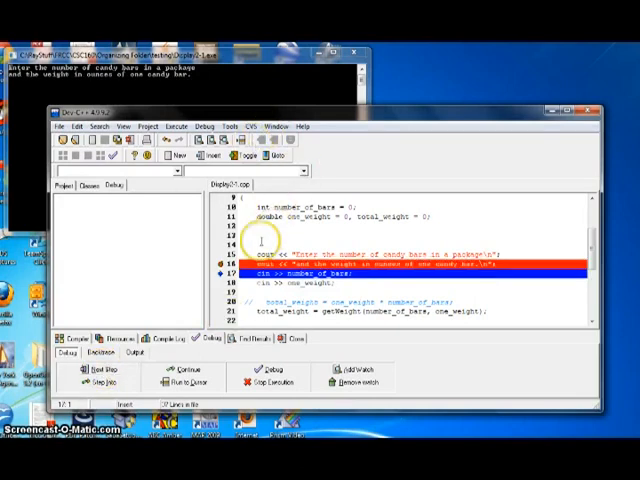
pyautogui.moveTo(390, 262)
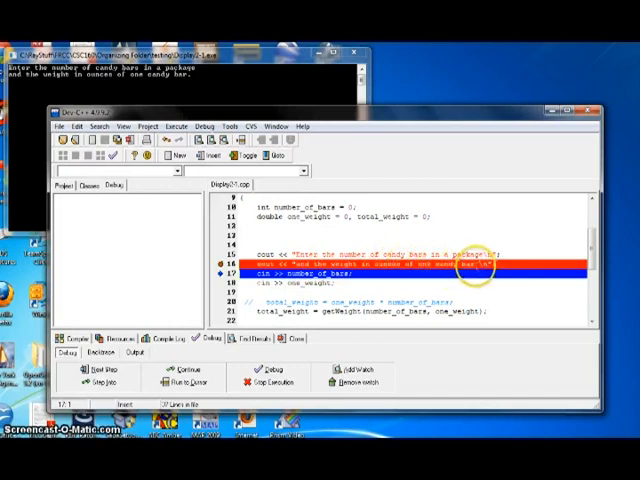
pyautogui.moveTo(178, 98)
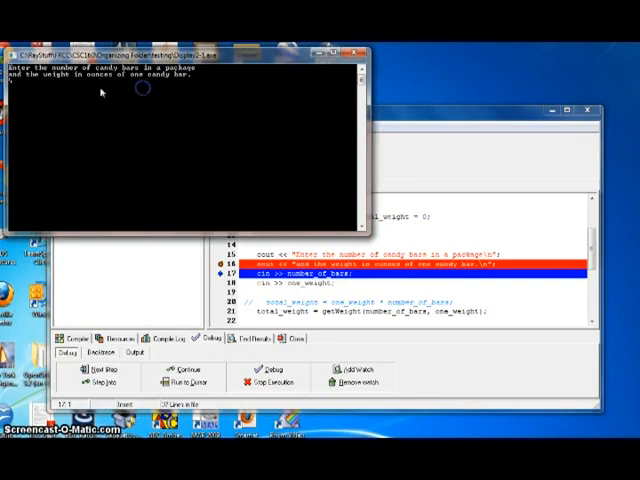
pyautogui.moveTo(48, 92)
pyautogui.write('4 7')
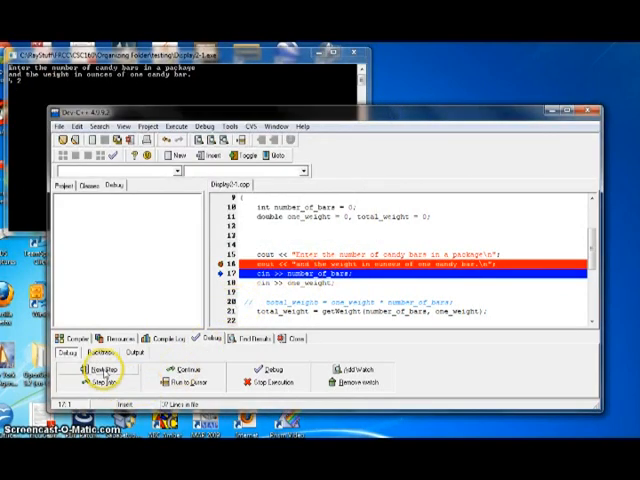
# Step past the input and total-weight calculation so the watches show 5 bars, weight 2, total 10.
pyautogui.click(118, 372)
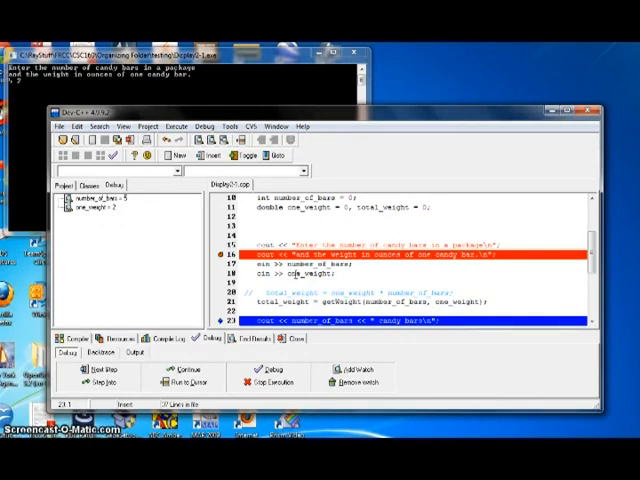
pyautogui.moveTo(182, 316)
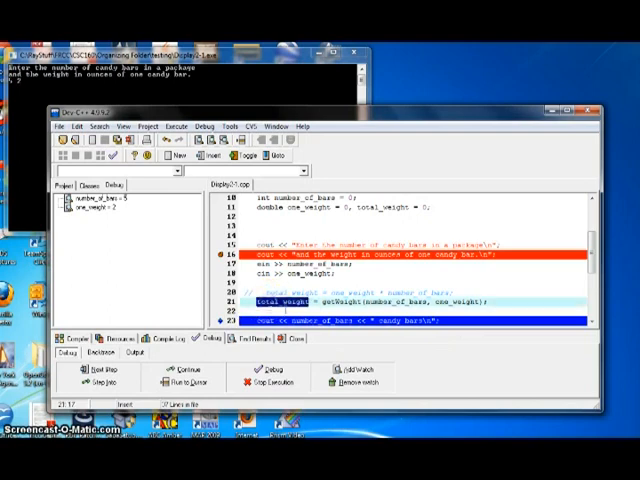
pyautogui.click(350, 368)
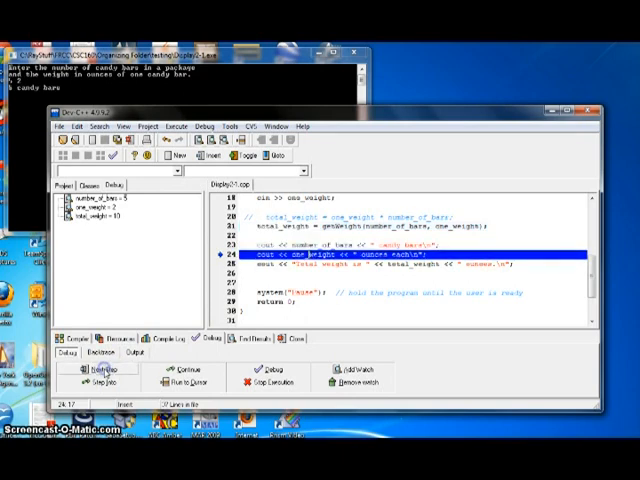
# Step through the cout lines and system("PAUSE") until execution reaches return 0.
pyautogui.click(116, 368)
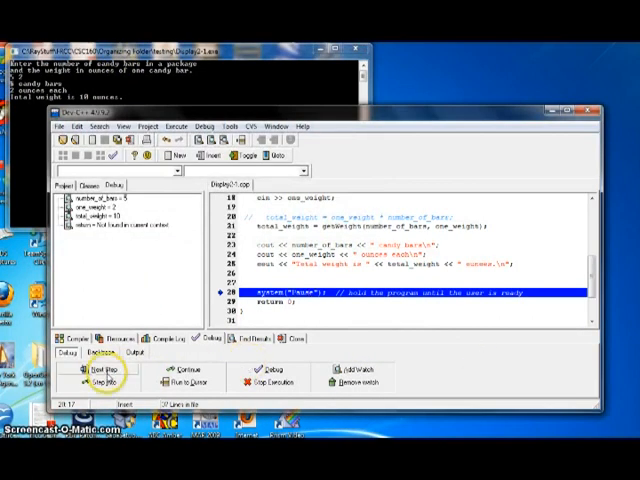
pyautogui.click(96, 376)
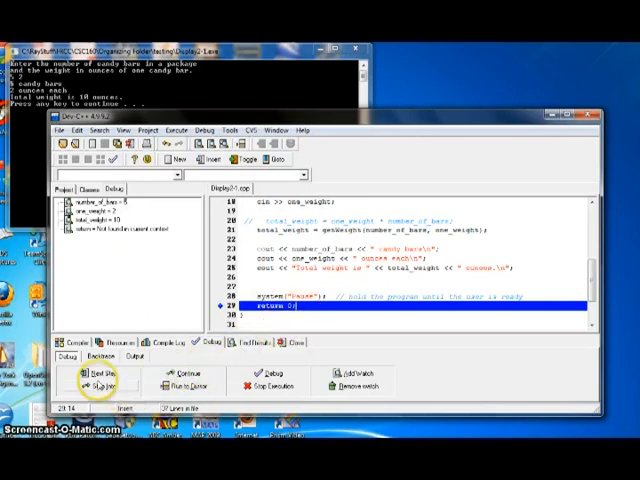
pyautogui.click(94, 376)
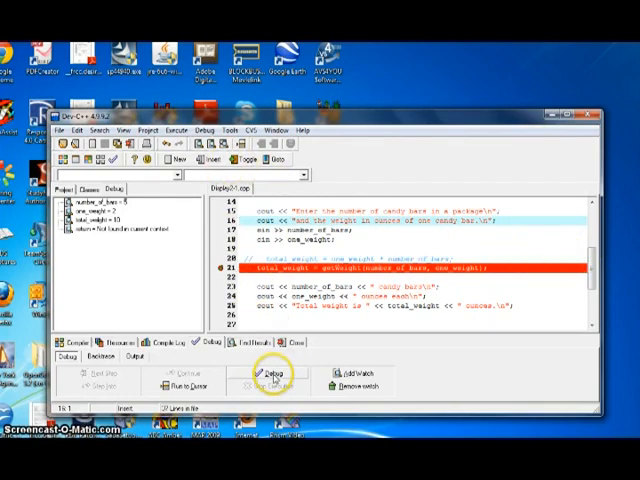
# Start a new debug run and enter the console input ending in .1, pausing at line 21.
pyautogui.click(264, 374)
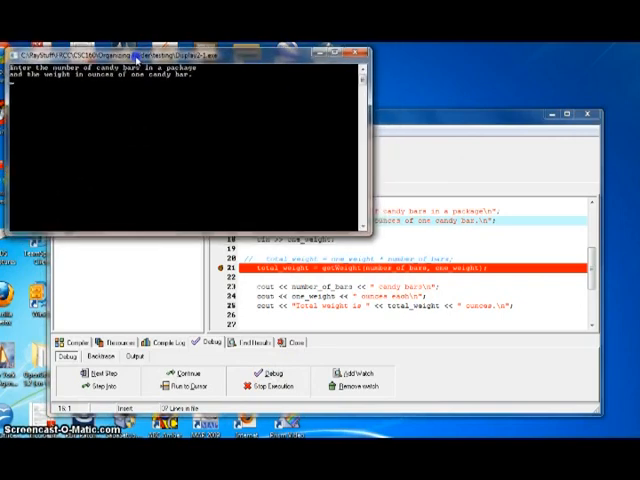
pyautogui.moveTo(96, 110)
pyautogui.write('11 2')
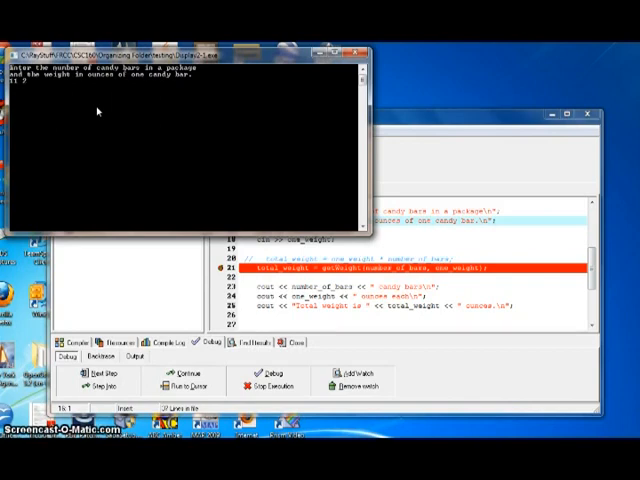
pyautogui.write('.1')
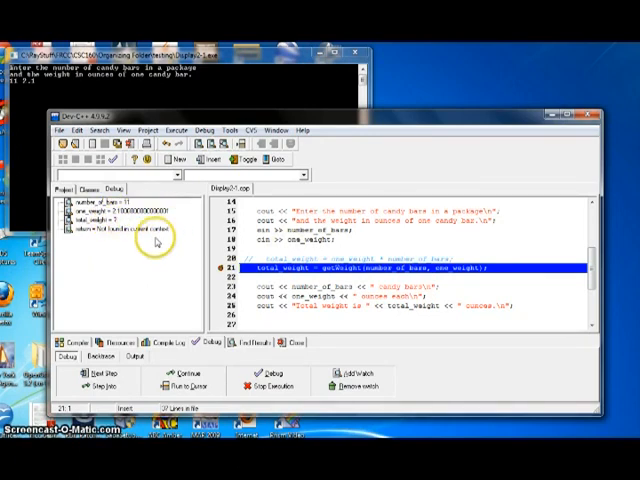
pyautogui.moveTo(156, 232)
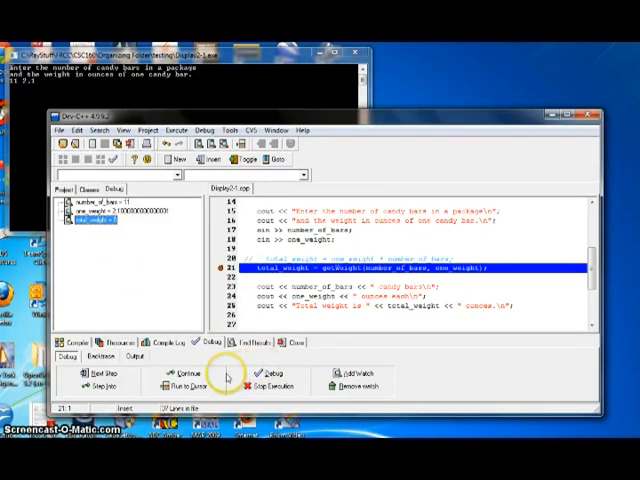
pyautogui.moveTo(96, 390)
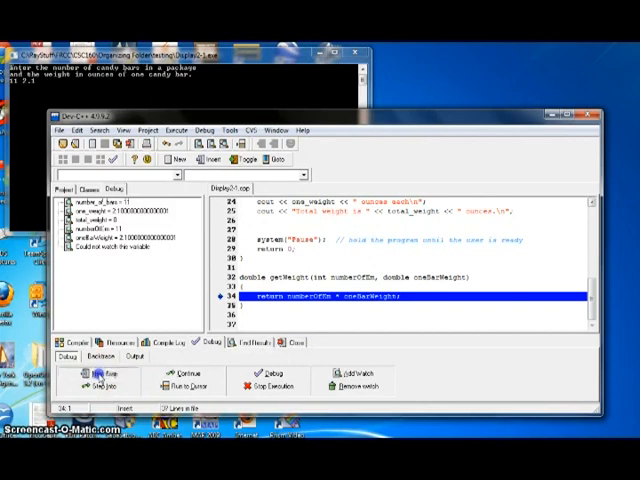
# Execute getWeight's return line and step back out into main.
pyautogui.click(100, 372)
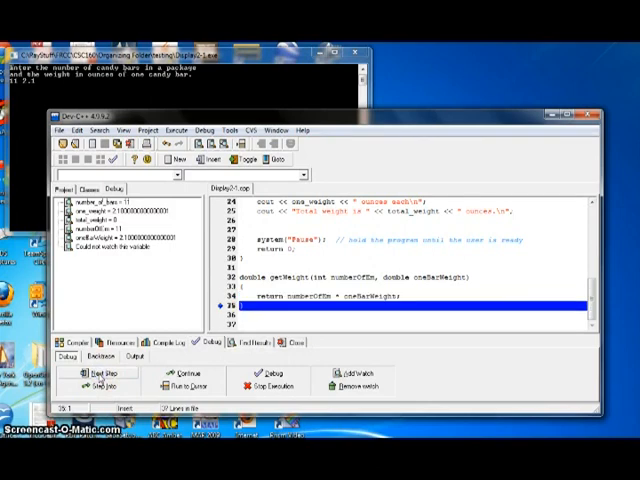
pyautogui.click(96, 380)
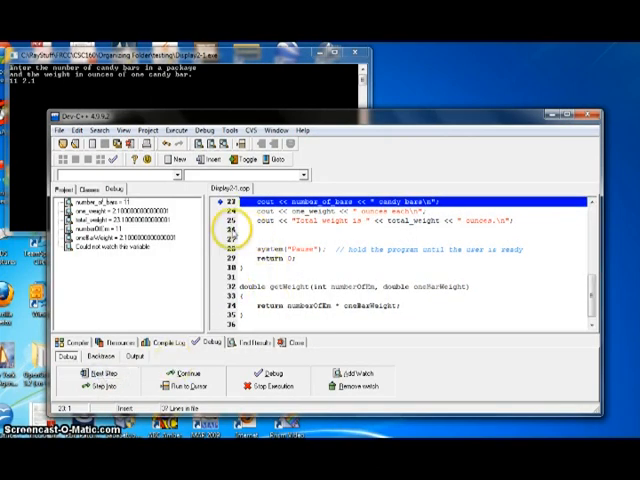